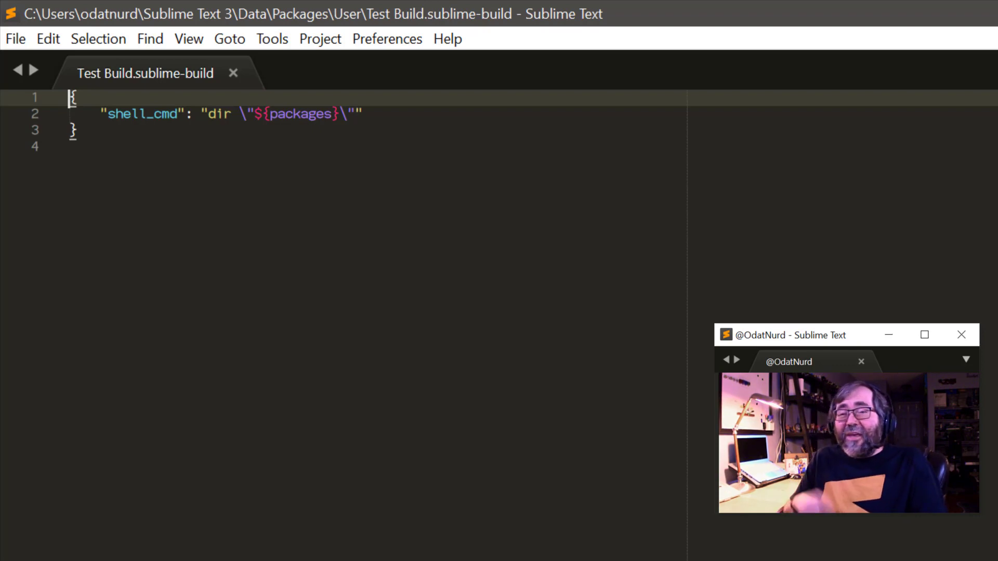
Step: Run the build to list the Packages folder, then place the caret before dir
key(ctrl+b)
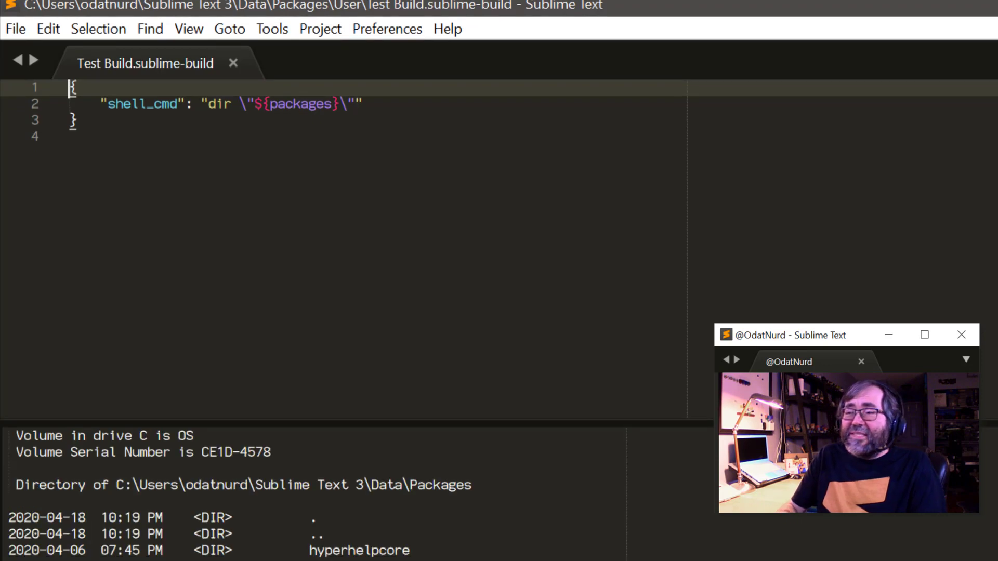
key(ctrl+b)
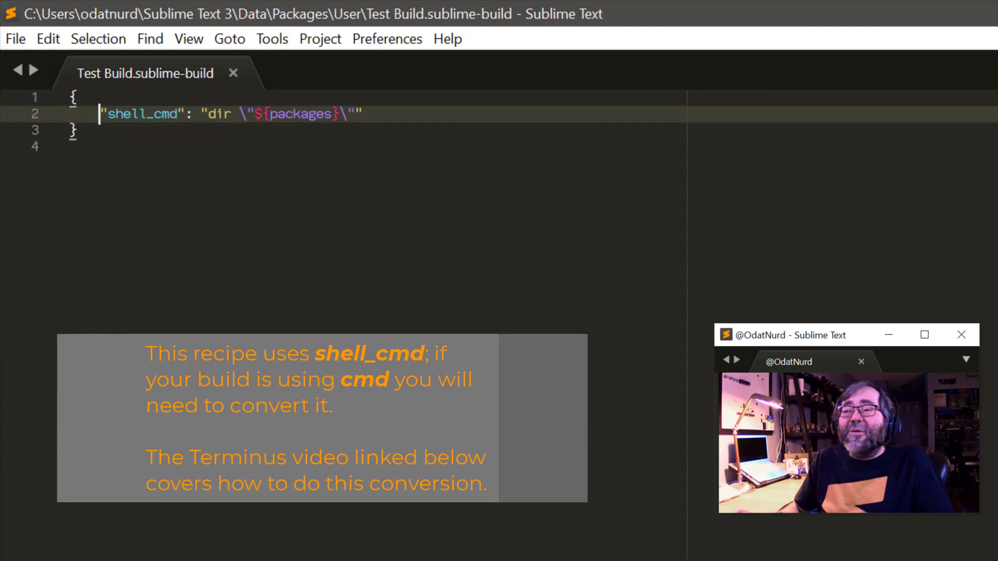
click(201, 115)
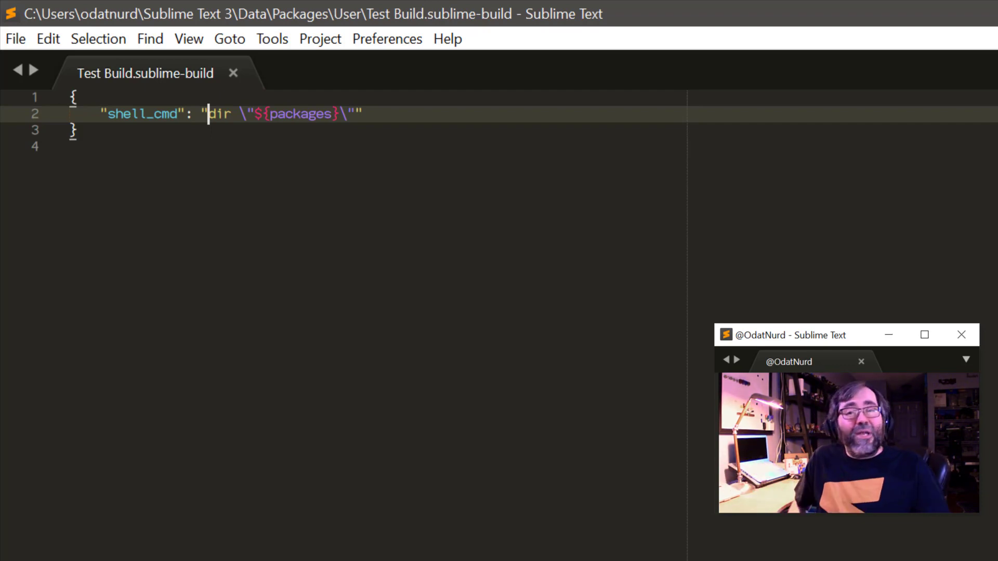
Step: Insert 'start cmd /k' before dir and wrap the dir command in escaped quotes
text(start)
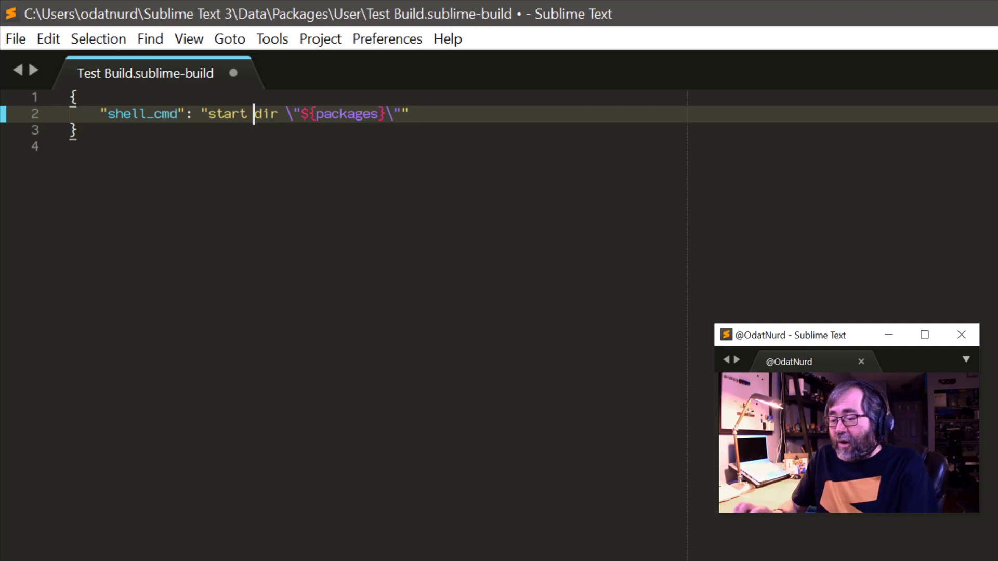
text(cmd)
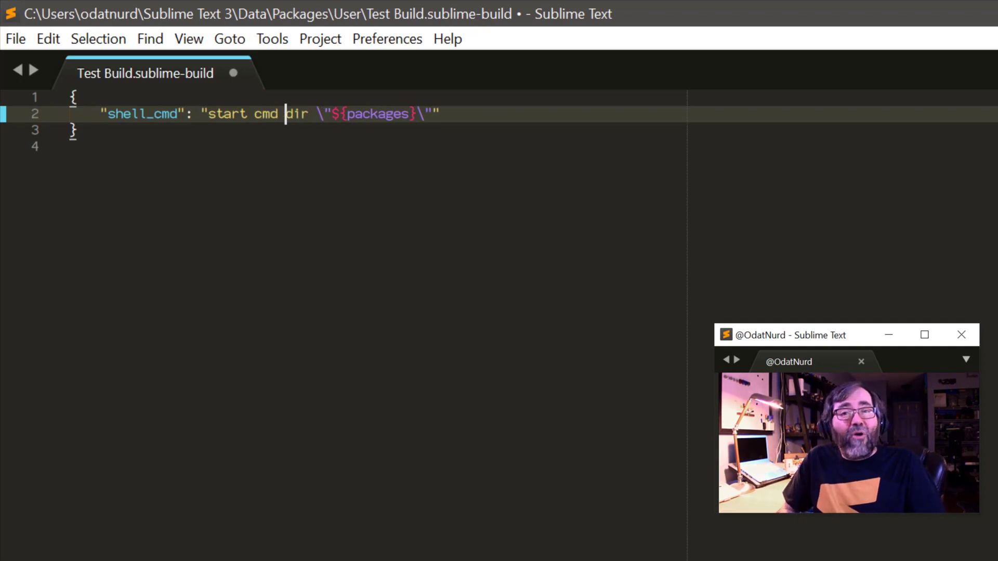
text(/)
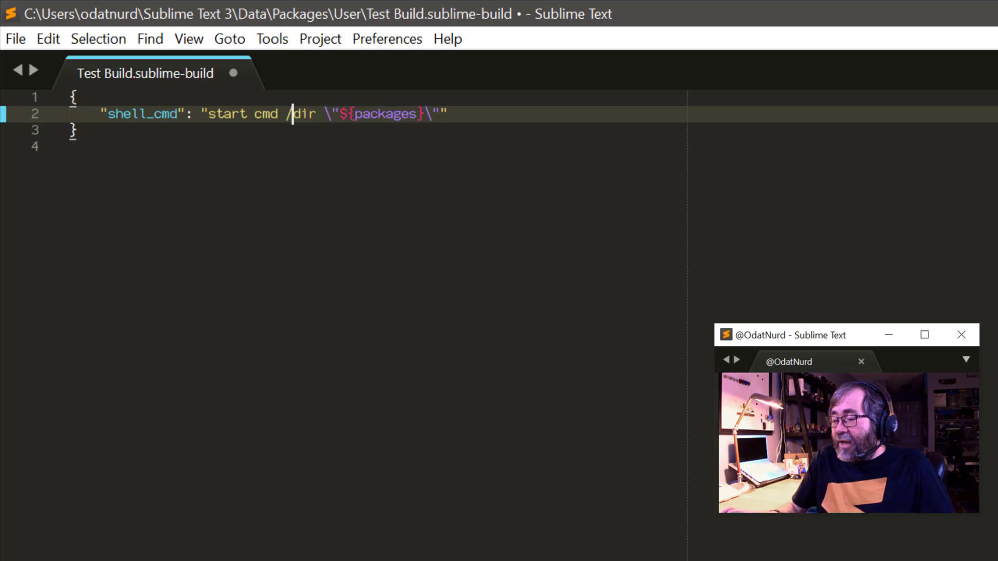
text(k ")
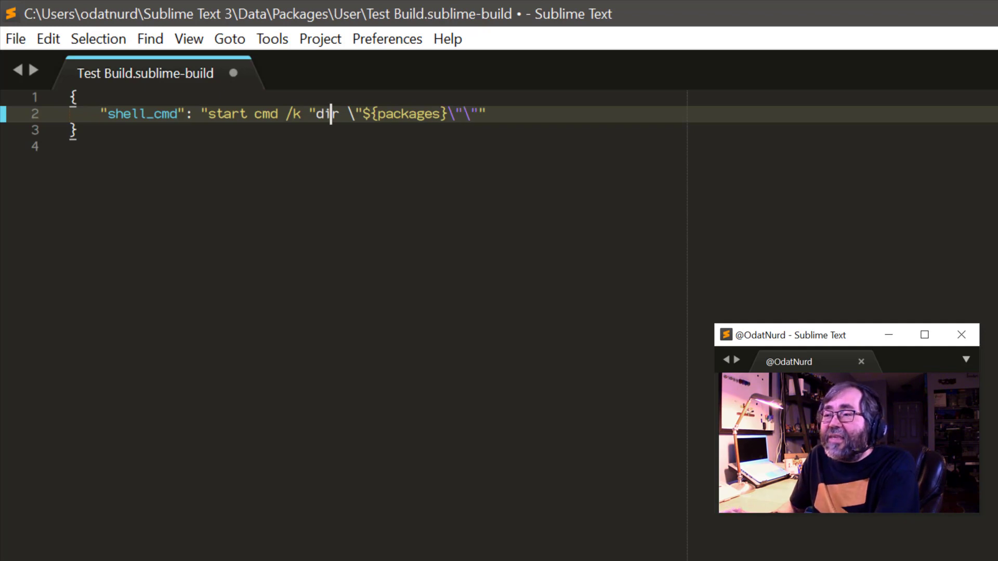
text(\)
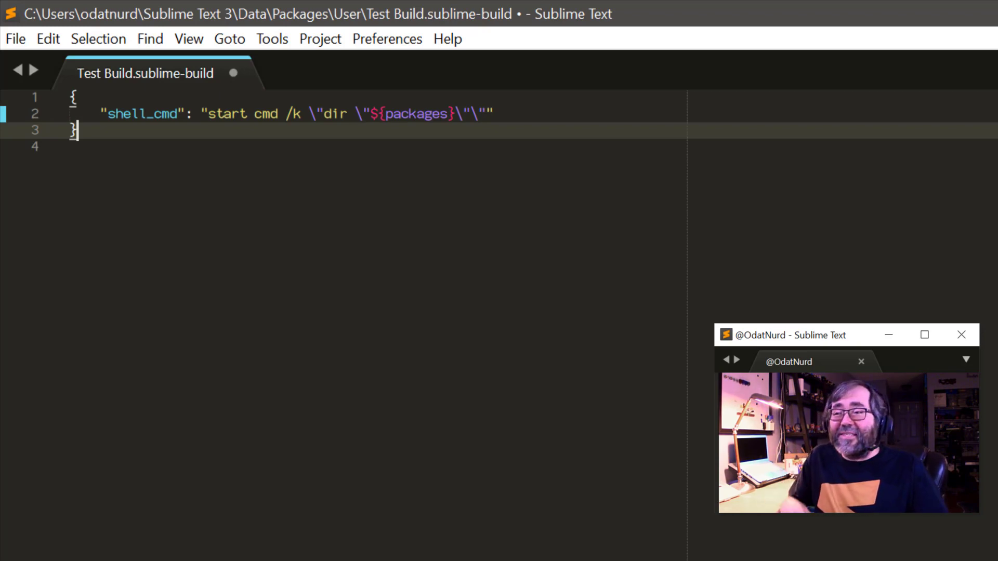
Step: Save and build to list Packages in a separate console, then exit that console
key(ctrl+s)
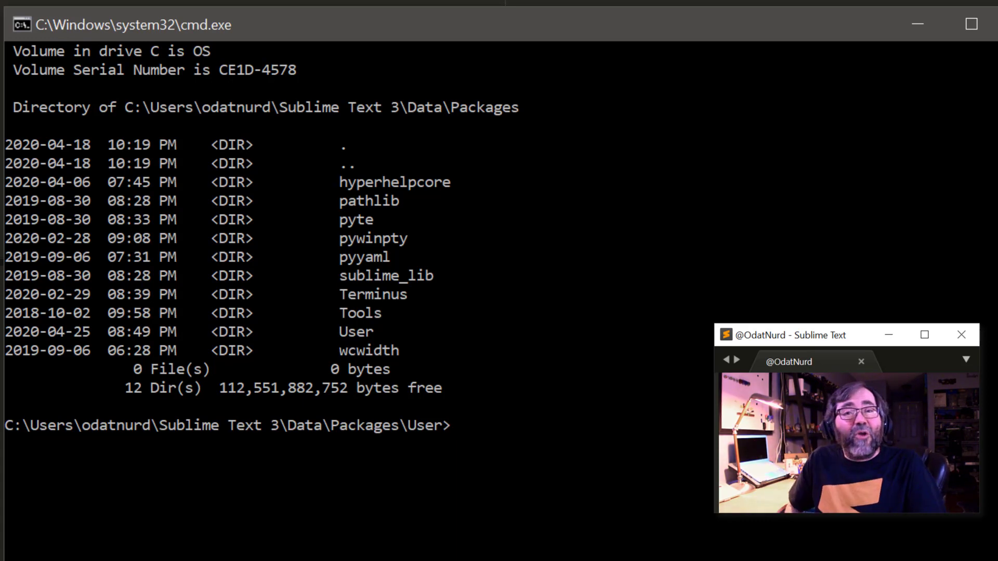
text(ex)
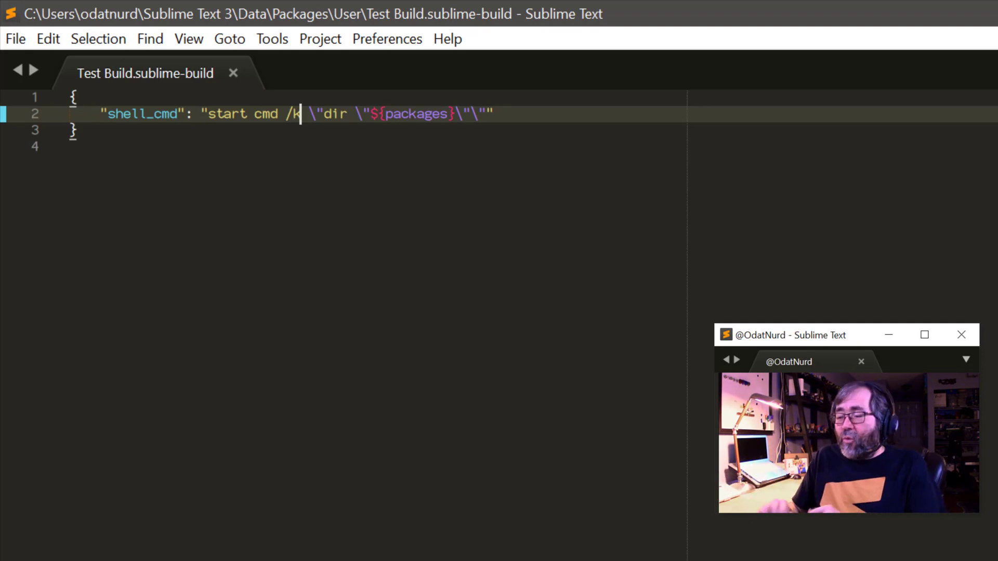
Step: Switch cmd /k to /c, save, and add a space after the quoted Packages path
text(c)
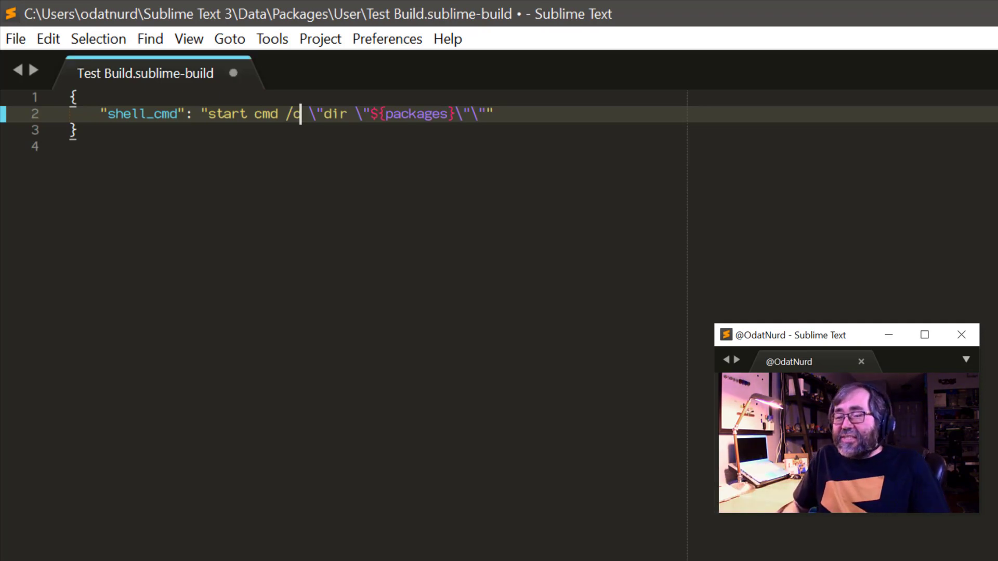
key(ctrl+s)
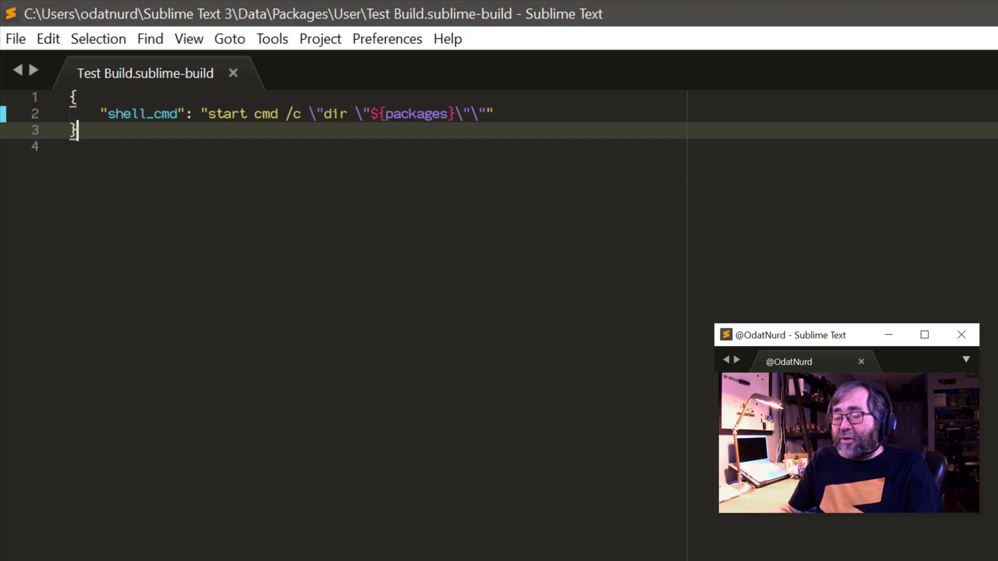
key(ctrl+b)
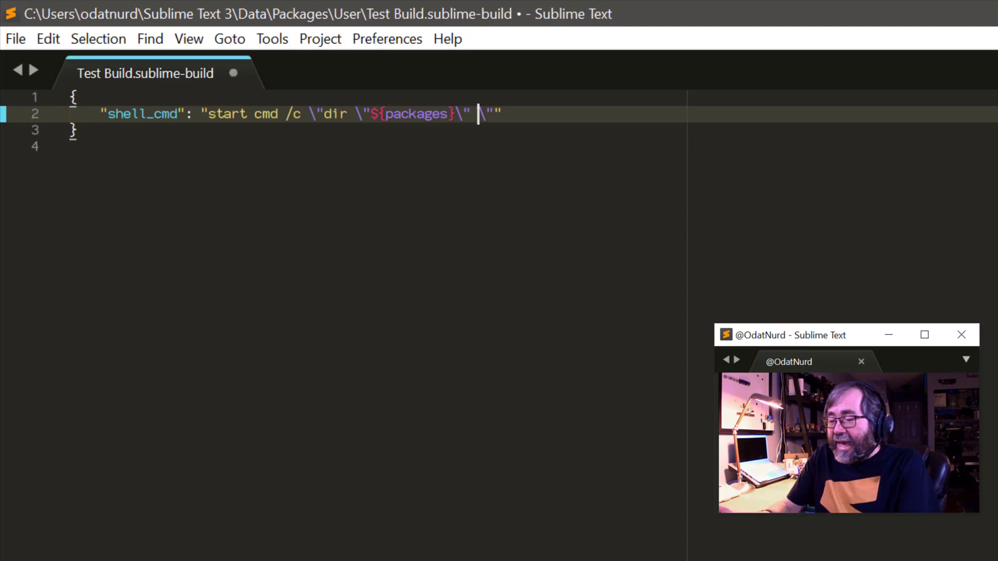
Step: Append '& pause' after the quoted Packages path and save the build file
text(& pause)
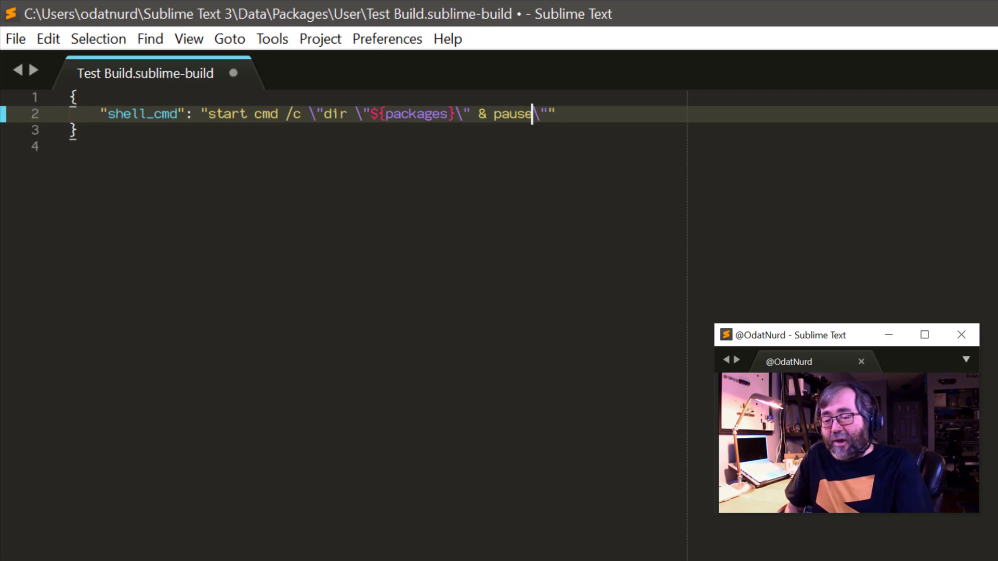
key(ctrl+s)
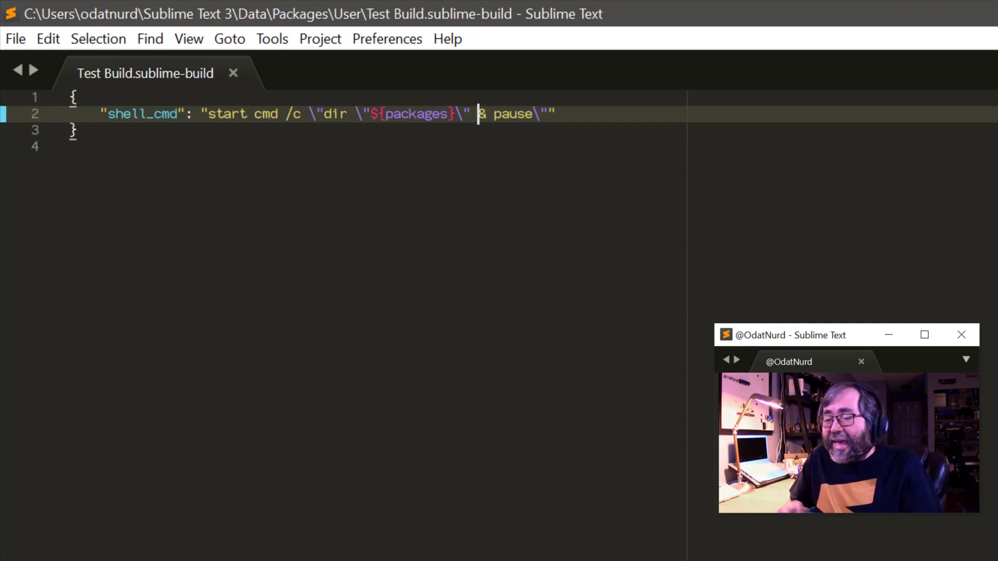
Step: Make the command '&& echo Done & pause' and run the build (finished in 19.8s)
text(&&)
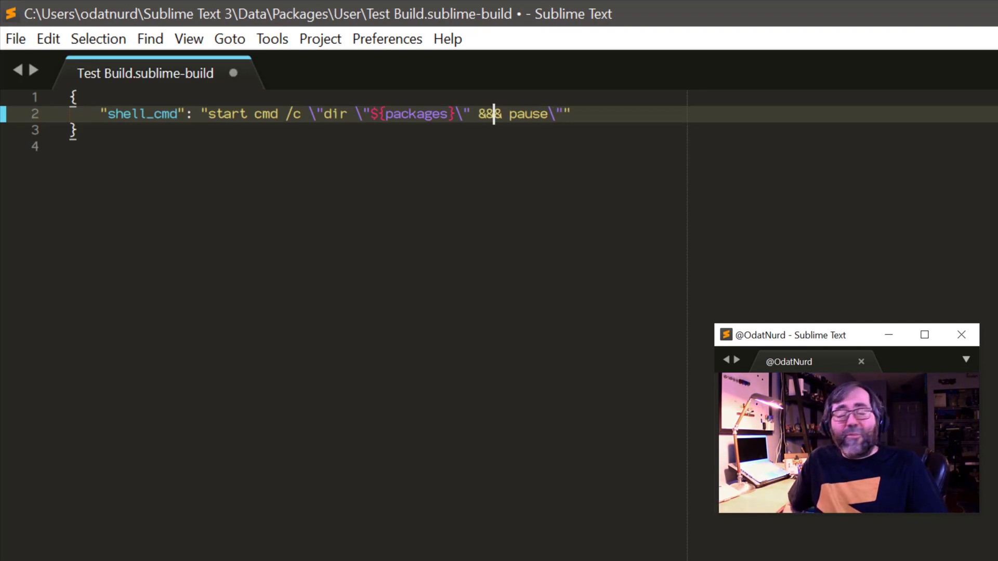
text(echo D)
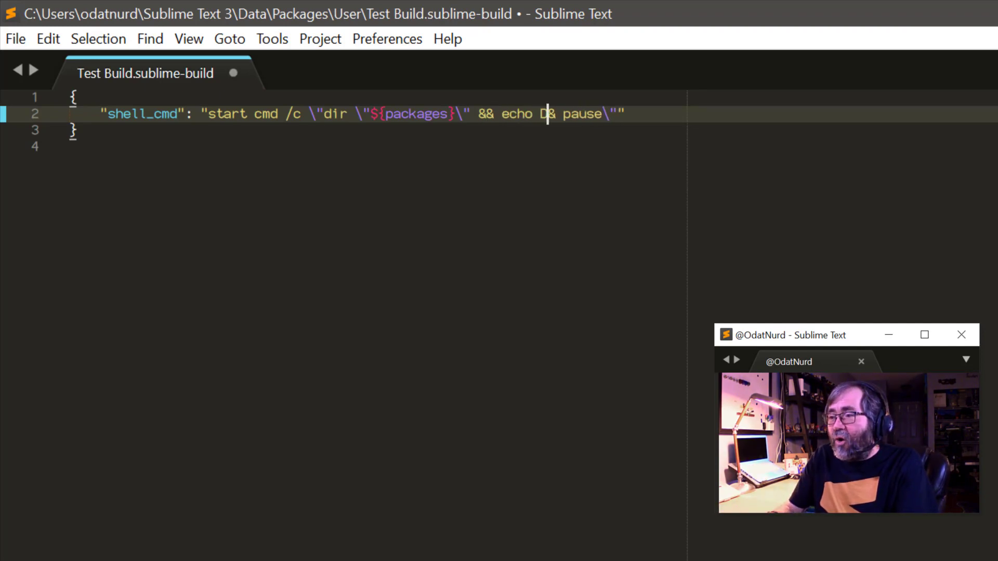
text(one)
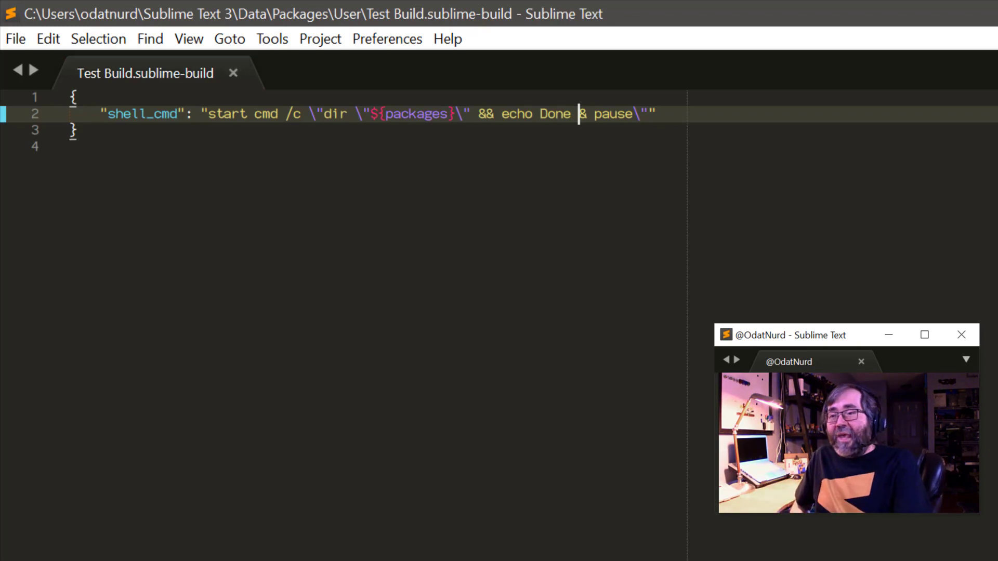
key(ctrl+b)
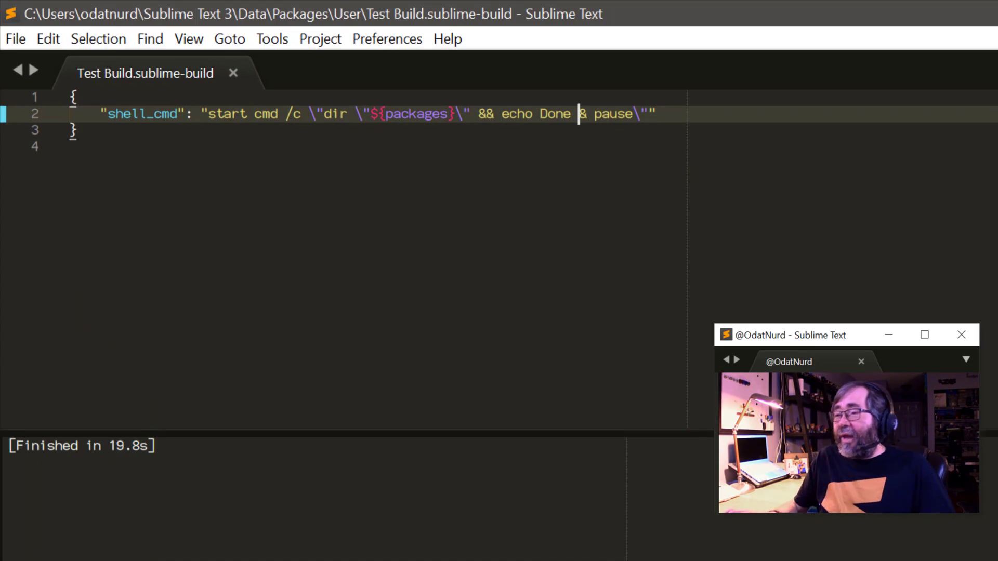
Step: Prefix ${packages} with a bogus 'q:' drive and save the build file
click(425, 114)
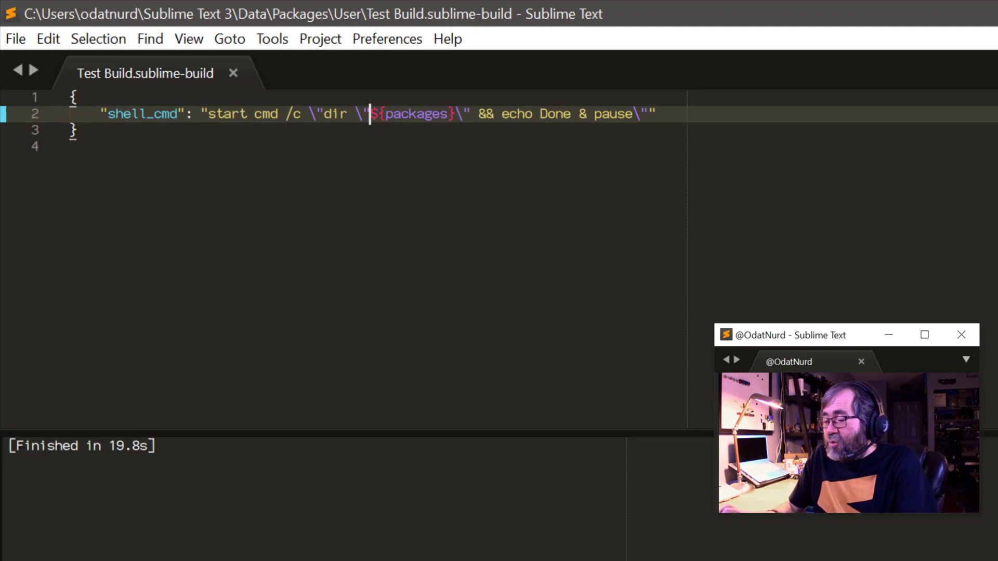
text(q:)
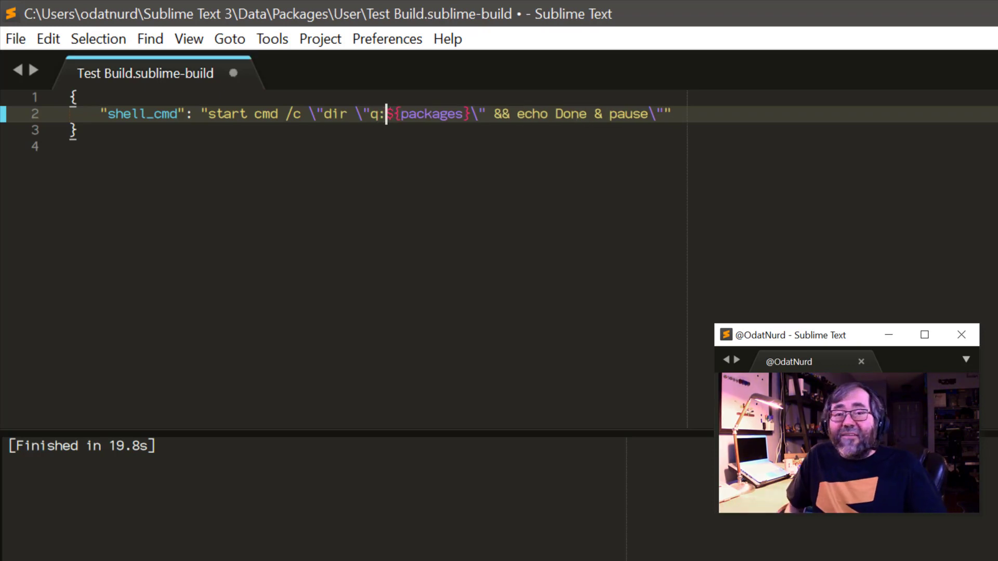
key(ctrl+s)
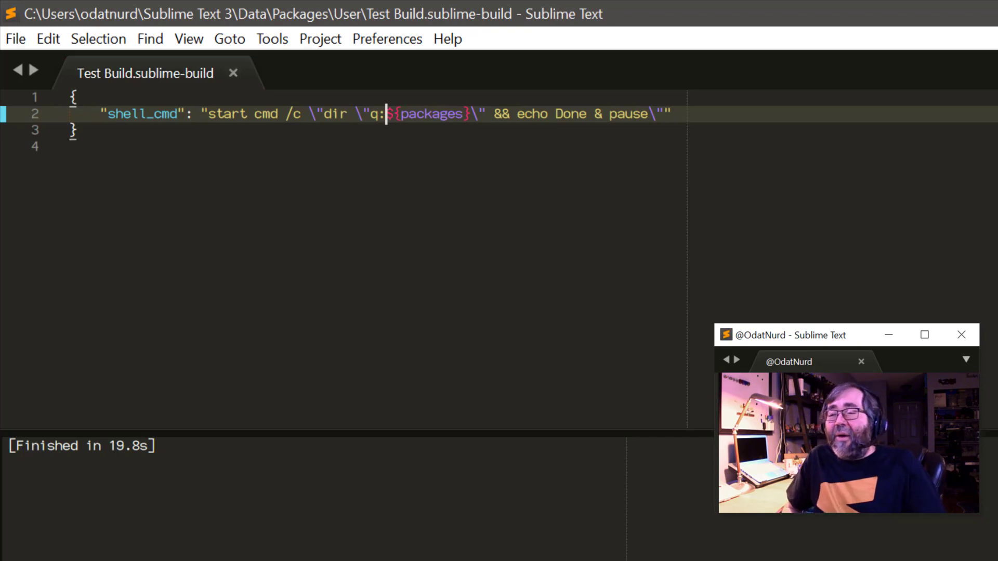